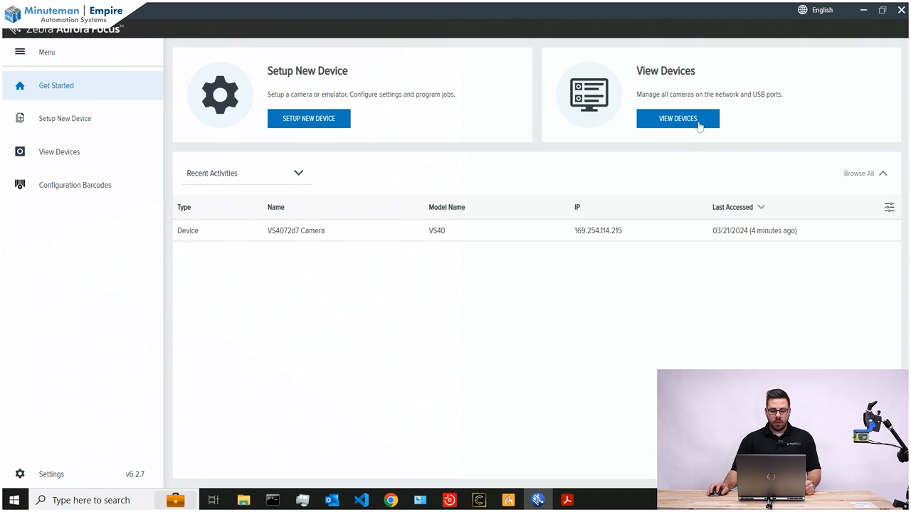
Show the devices page listing the connected VS4072d7 Camera with model, IP and firmware
click(677, 118)
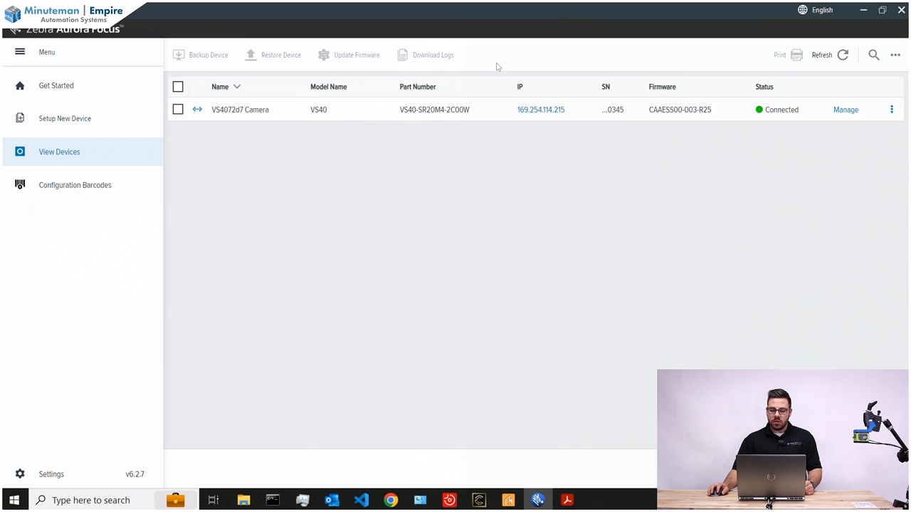
mouse_move(792, 150)
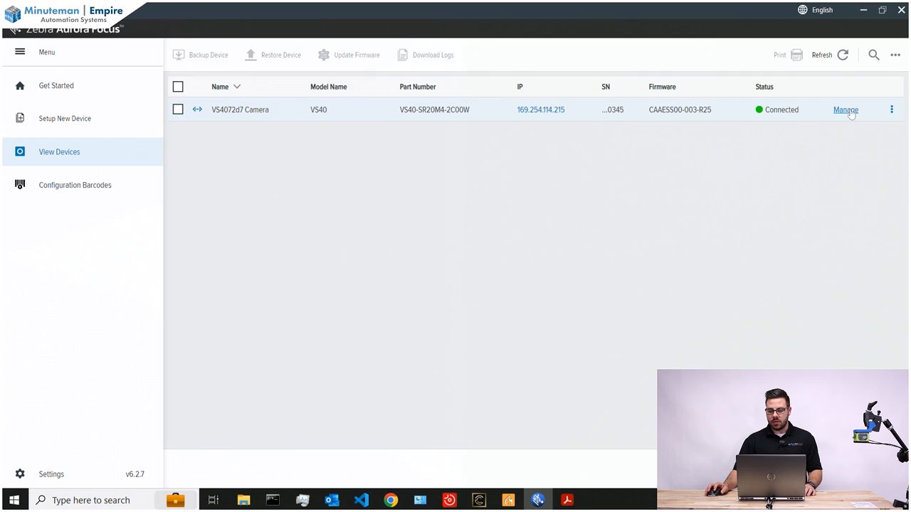
Review the VS4072d7 camera's General settings, then its Communication settings with DHCP enabled
click(846, 110)
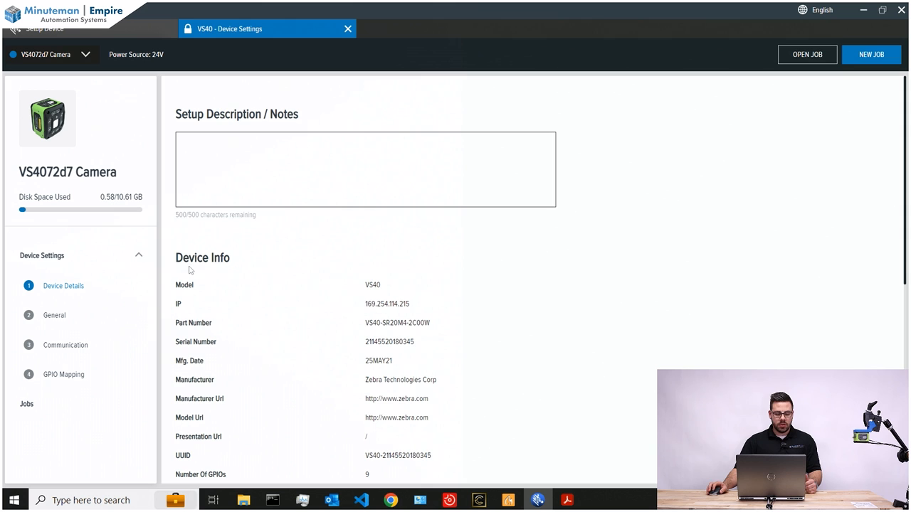
click(54, 315)
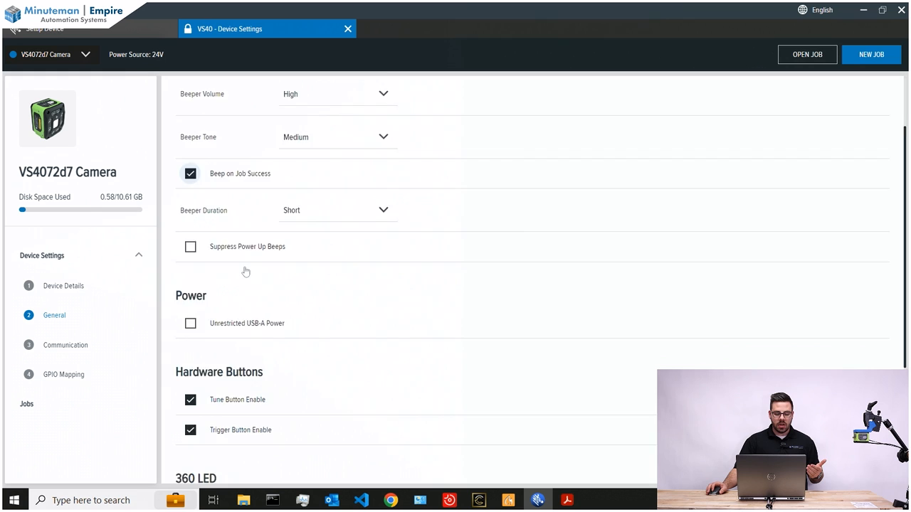
scroll(down, 3)
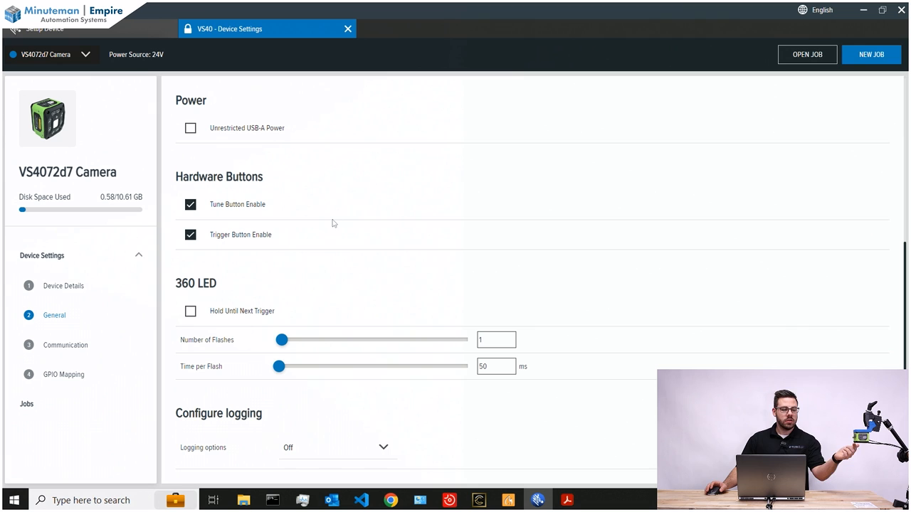
click(65, 346)
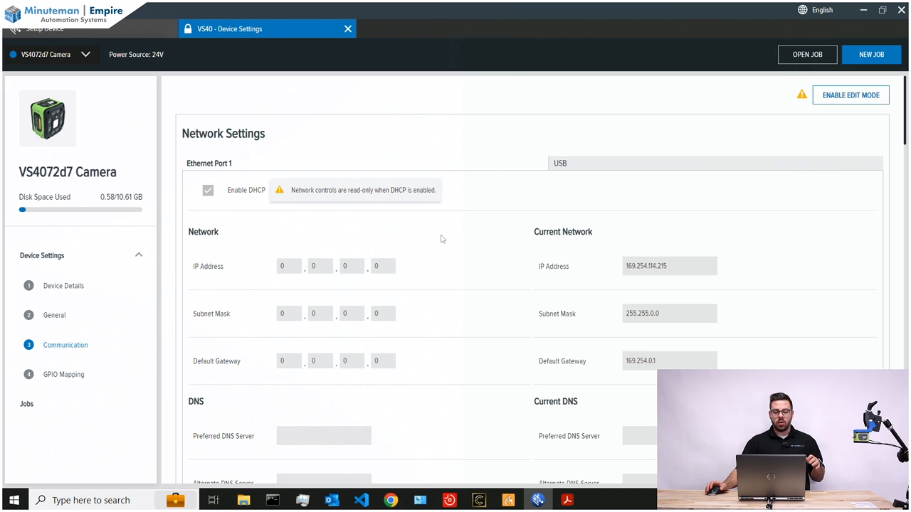
Scroll through Network Settings, then view the unassigned 12-pin and 5-pin GPIO mapping
scroll(down, 3)
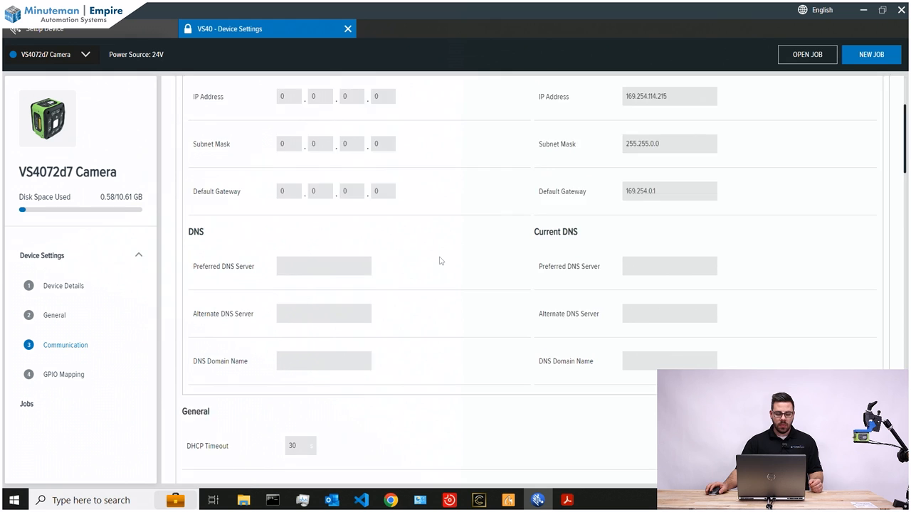
click(63, 374)
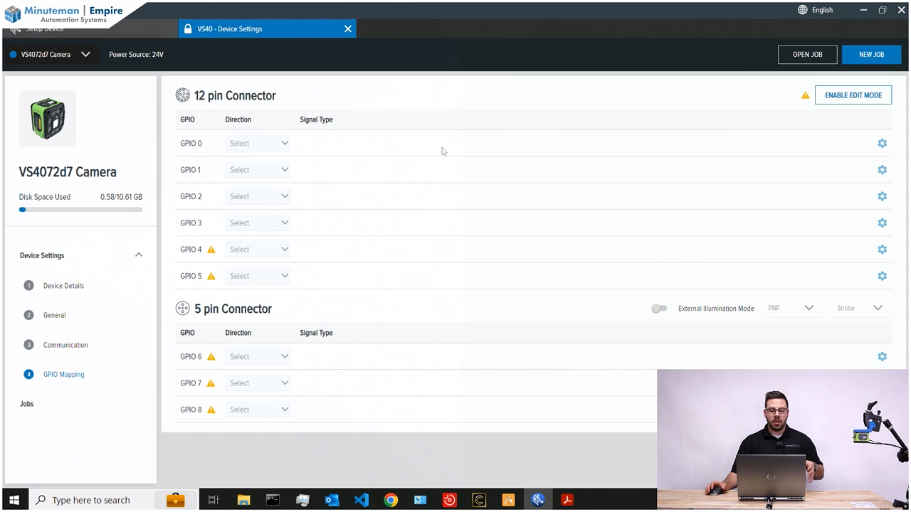
mouse_move(158, 341)
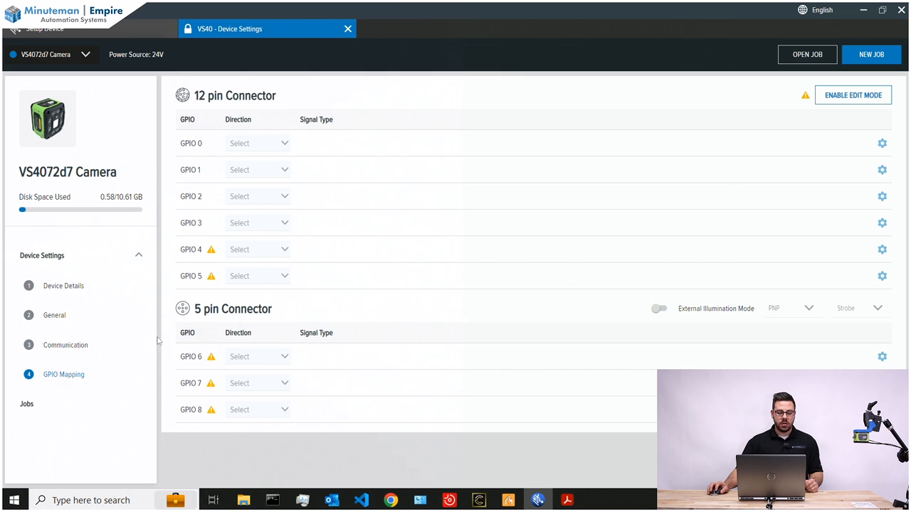
mouse_move(871, 54)
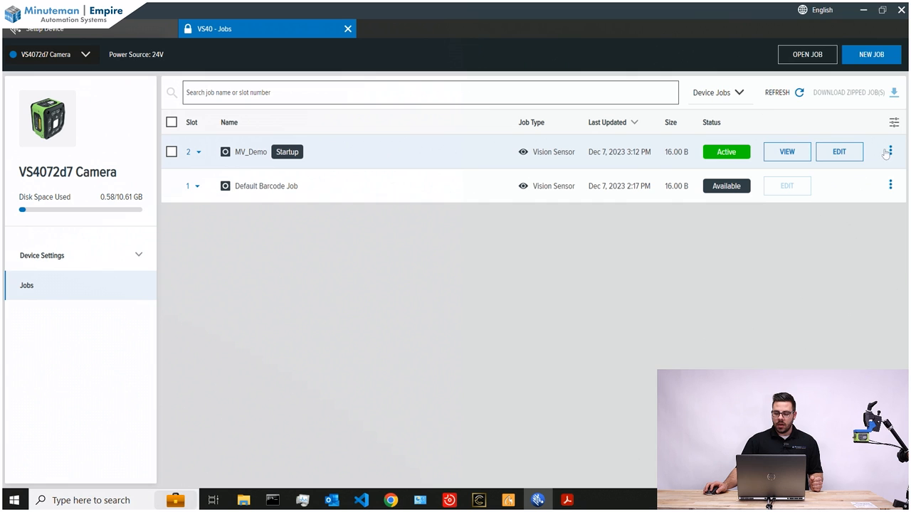
Delete the old MV_Demo job and create a new job named MV_Demo
click(890, 152)
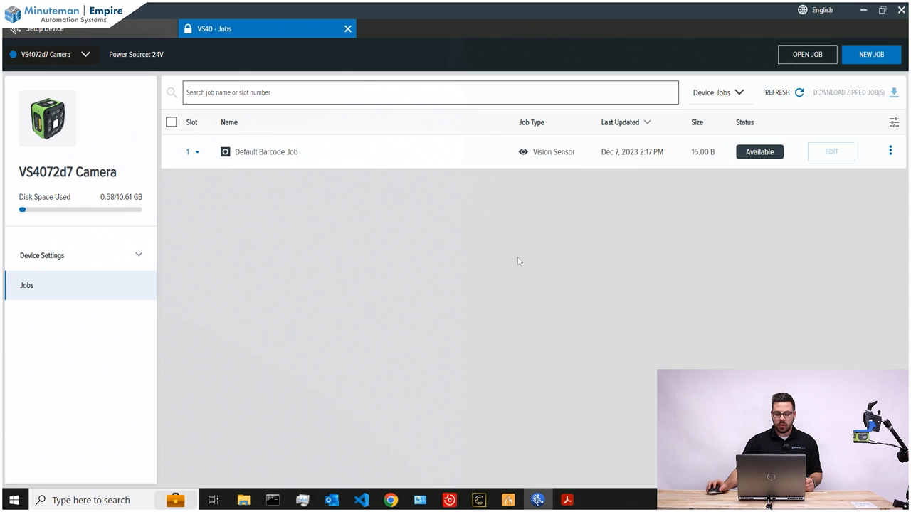
click(870, 54)
text(M)
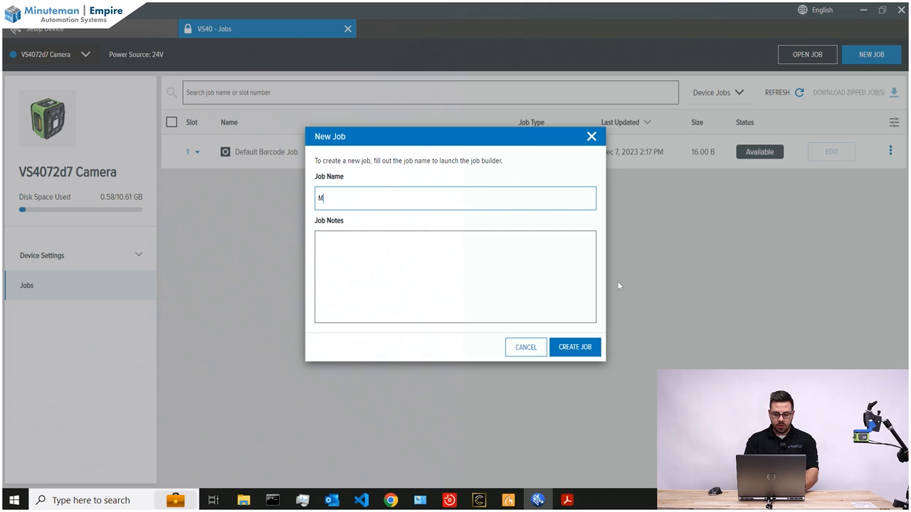
text(V_Demo)
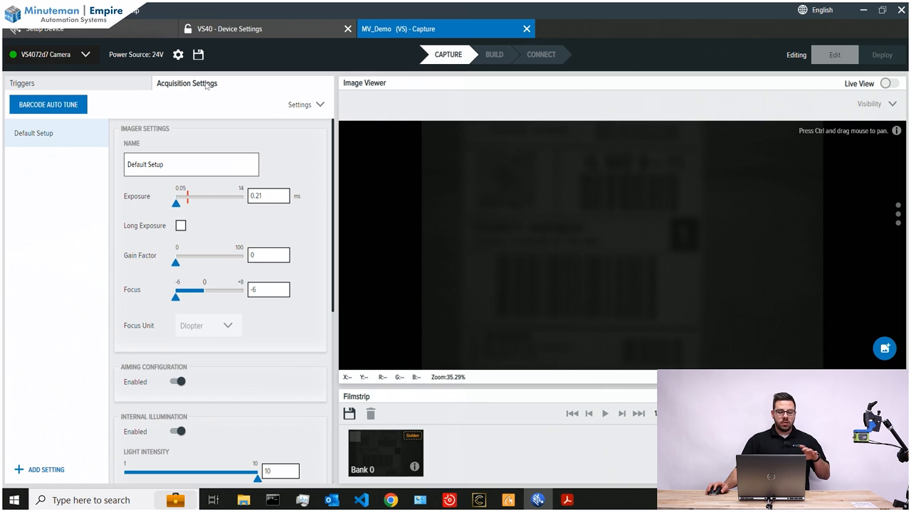
mouse_move(142, 121)
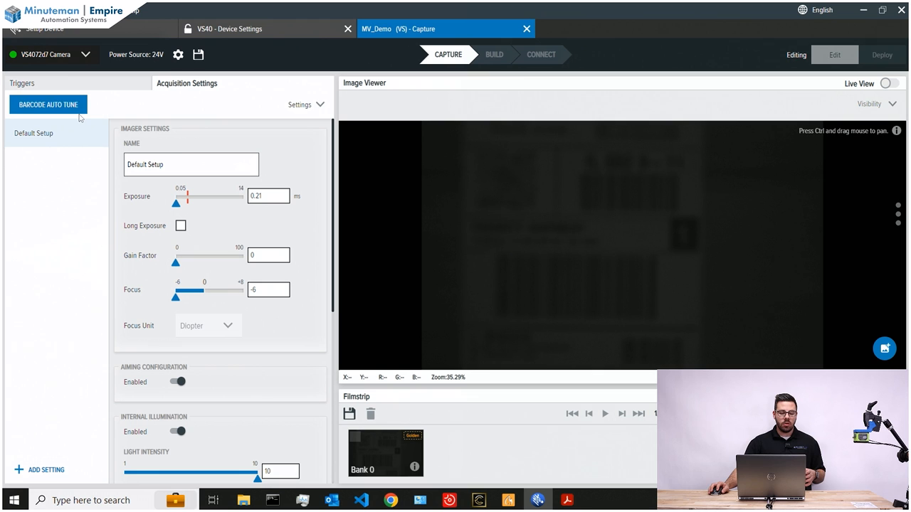
Run Barcode Auto Tune to retune exposure and focus for a sharp shipping-label image
click(48, 105)
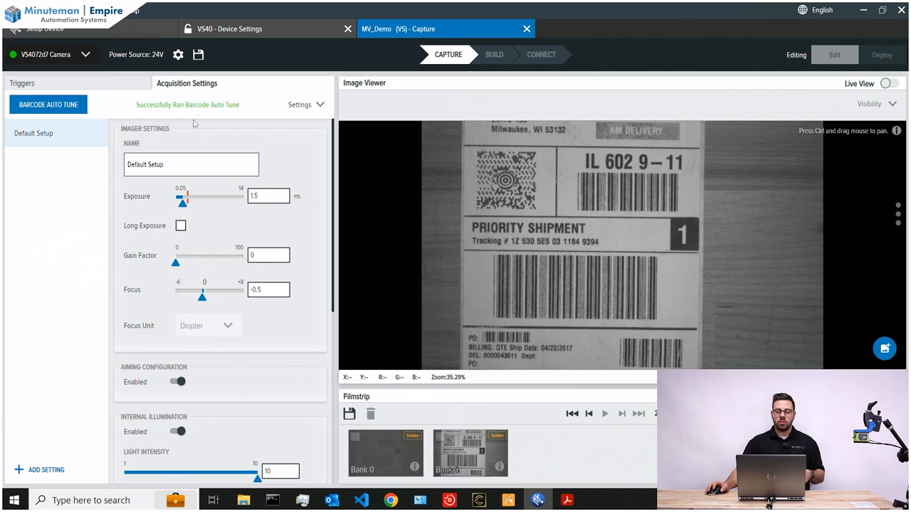
click(21, 83)
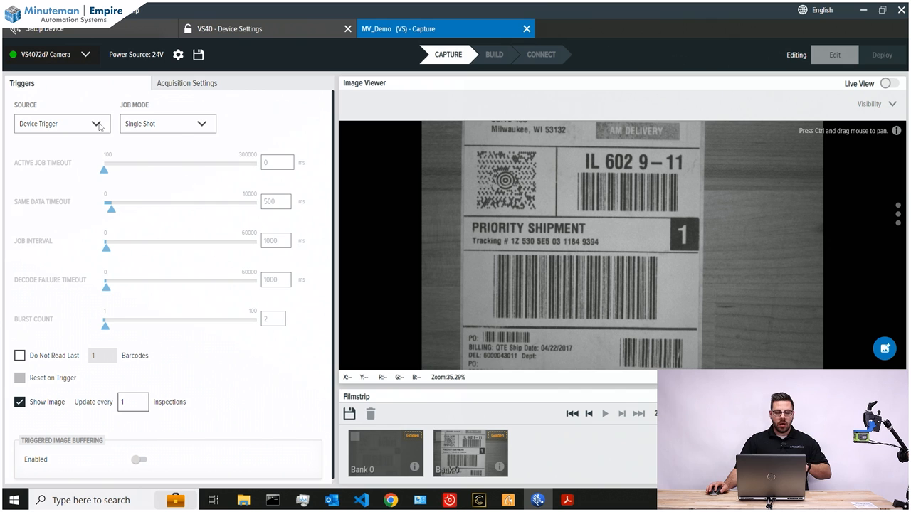
Set the trigger source to Test Trigger with single-shot job mode
click(57, 123)
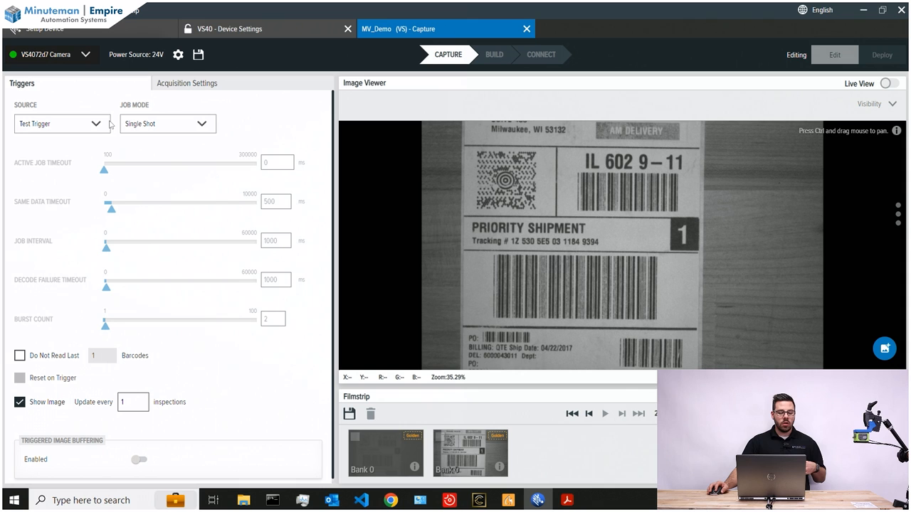
click(60, 123)
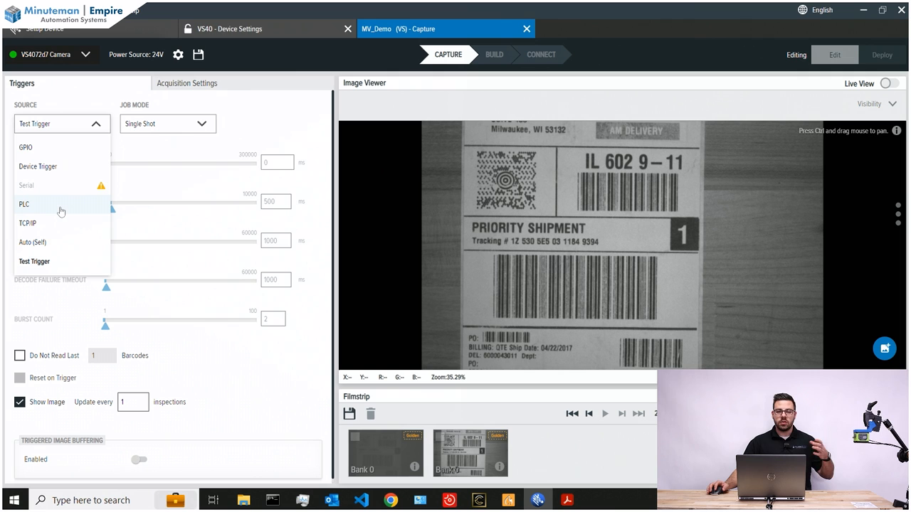
mouse_move(292, 135)
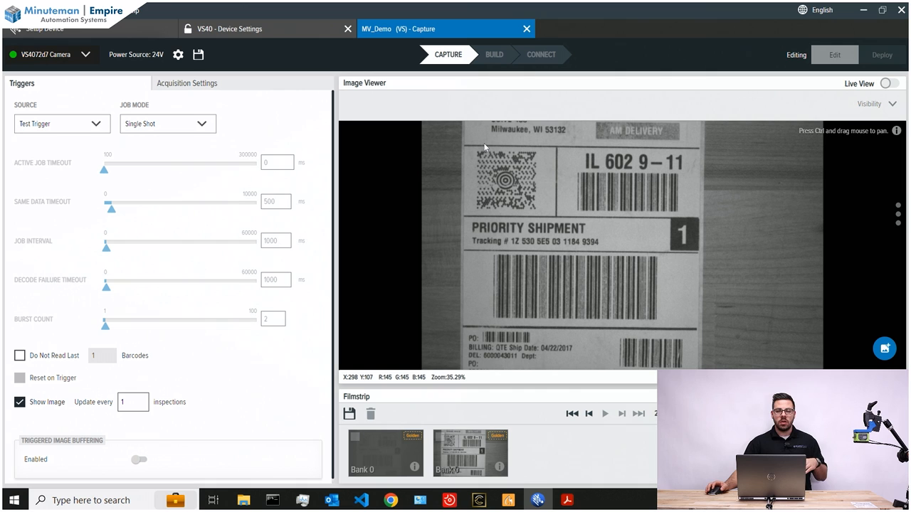
click(493, 54)
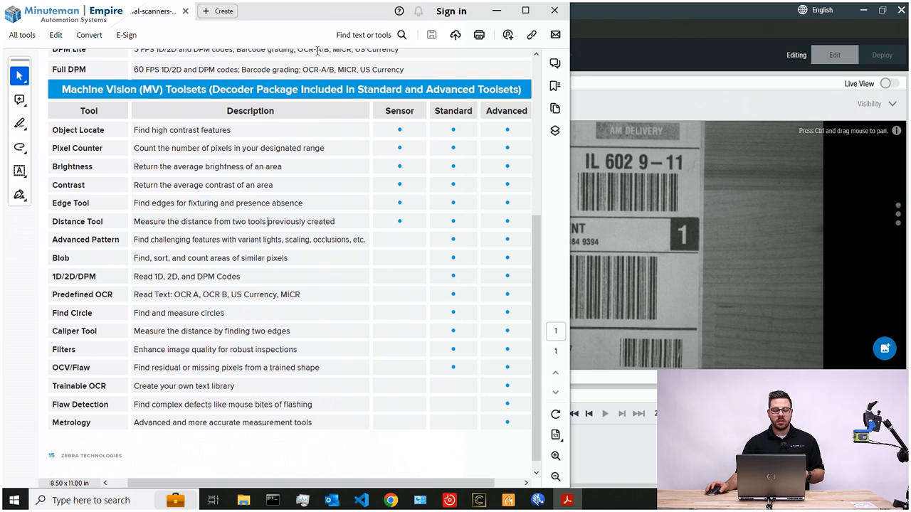
mouse_move(128, 137)
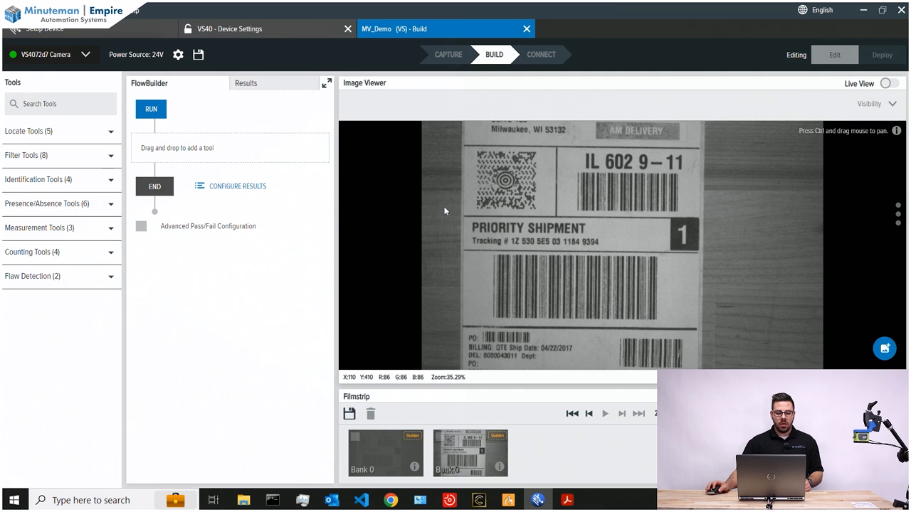
Add Locate Object 1 to the flow, boxing the '1' on the shipping label
click(38, 179)
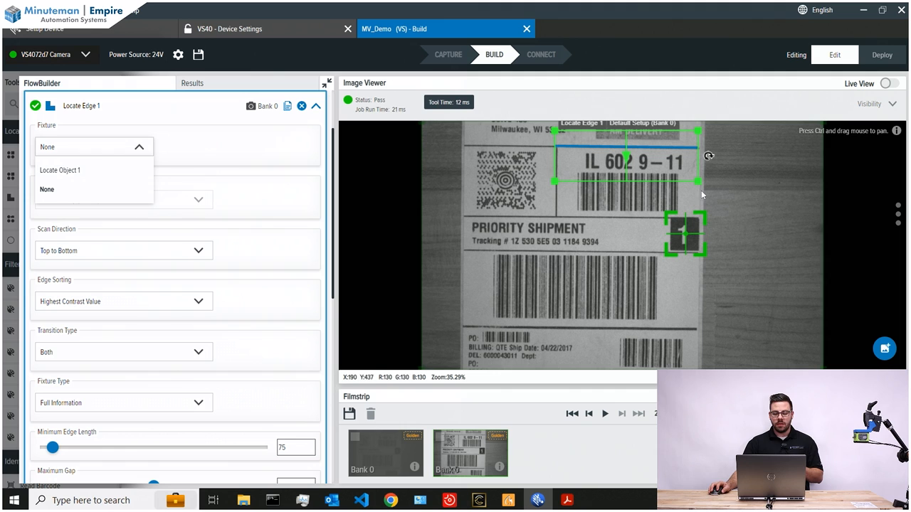
Set Locate Edge 1's Fixture to Locate Object 1
click(60, 170)
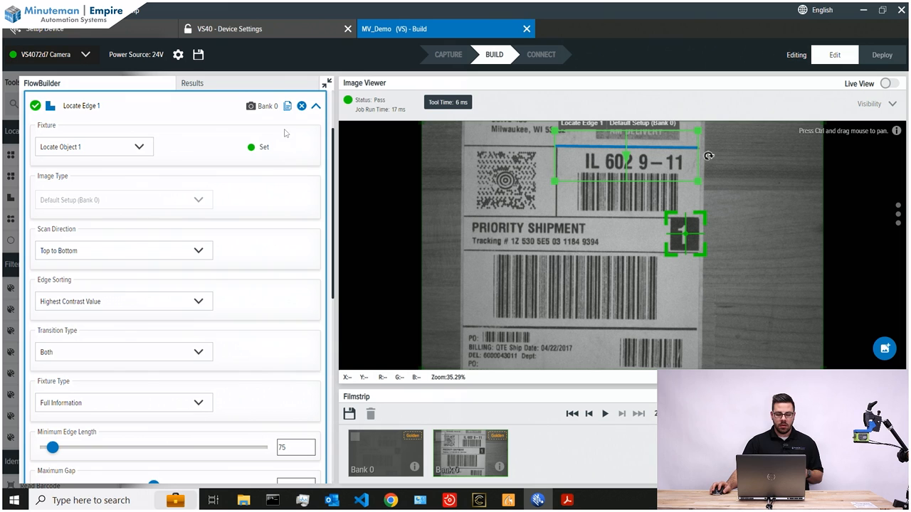
click(316, 106)
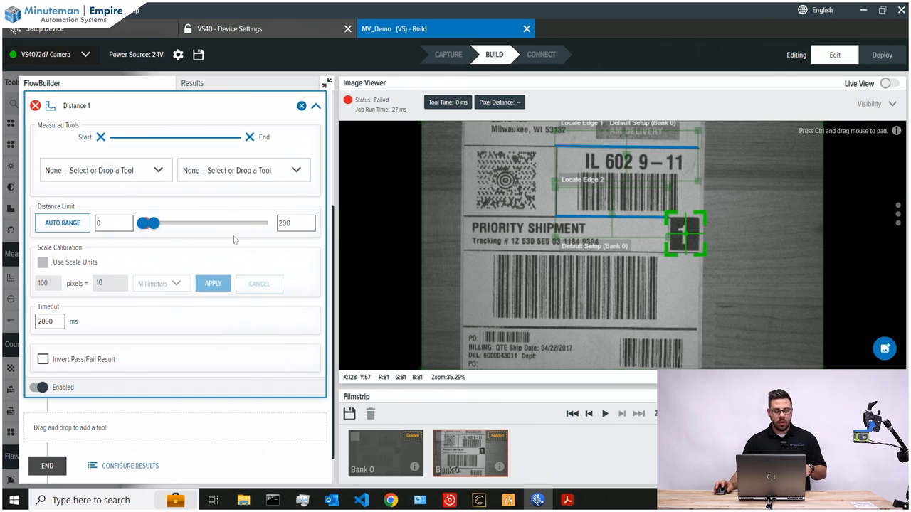
Measure Locate Edge 1 to Locate Edge 2, ranged 302–370, calibrated to 10.00 mm
click(104, 170)
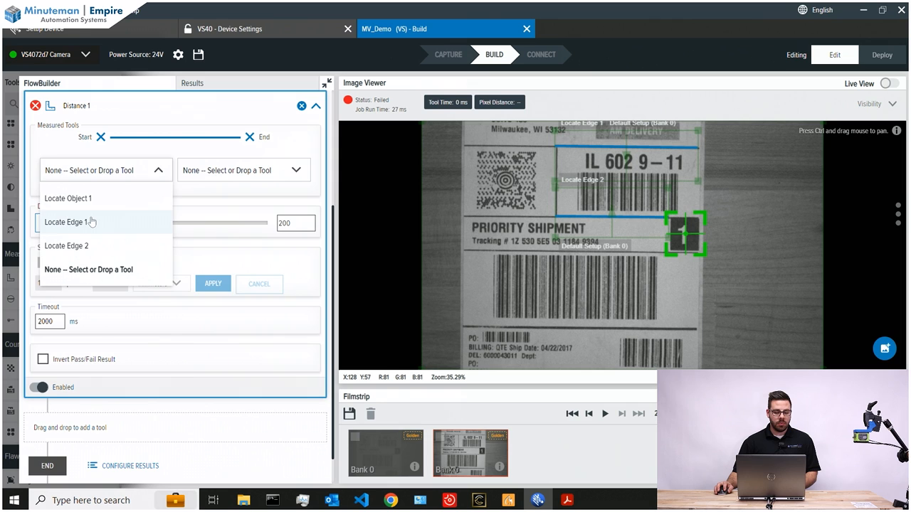
click(67, 221)
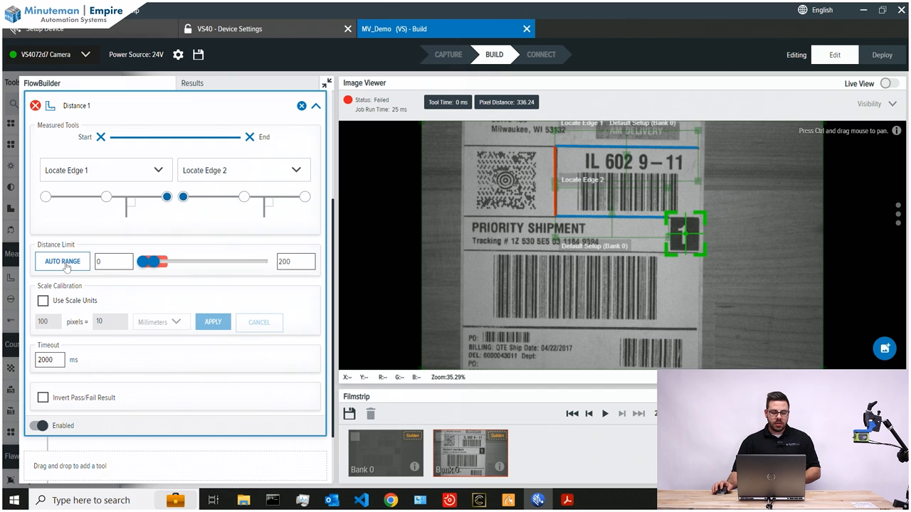
drag(152, 262, 162, 262)
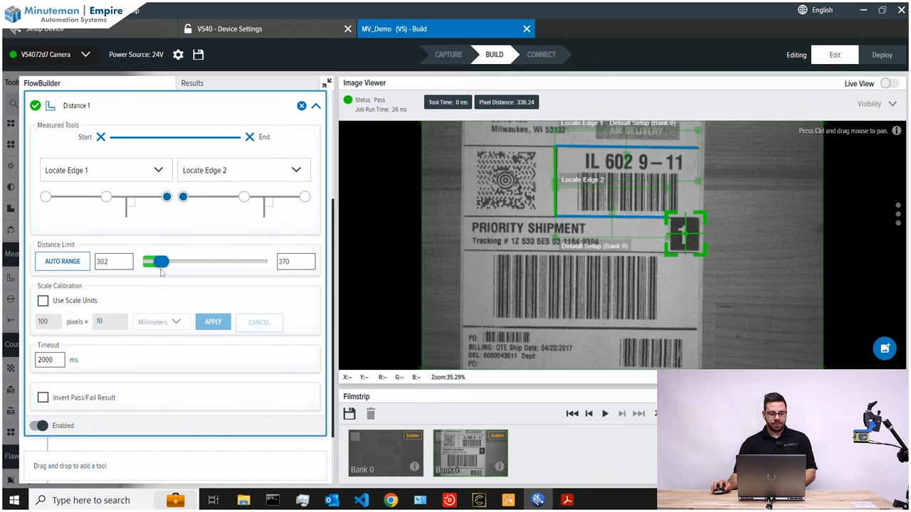
mouse_move(59, 285)
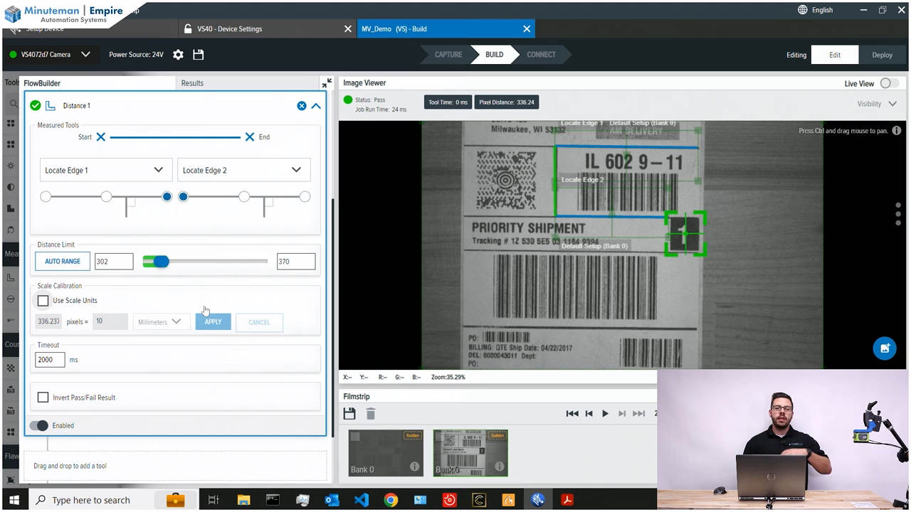
click(42, 300)
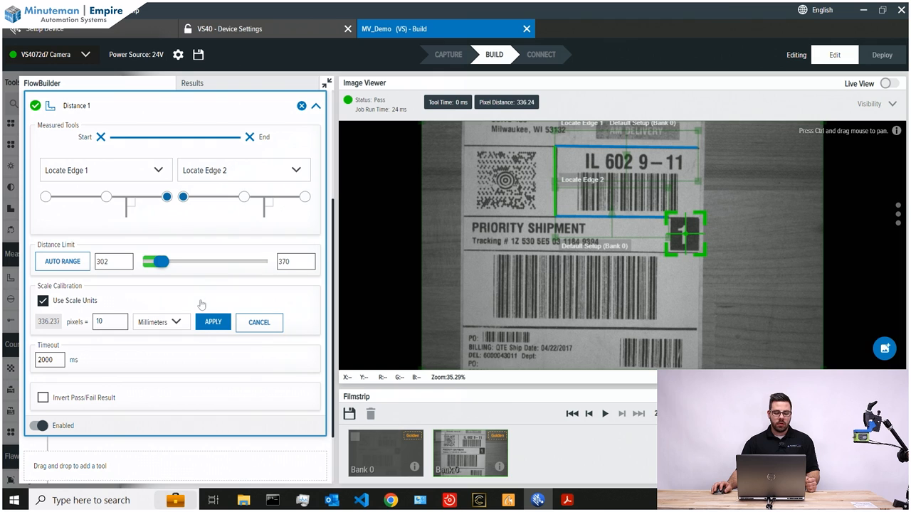
click(213, 322)
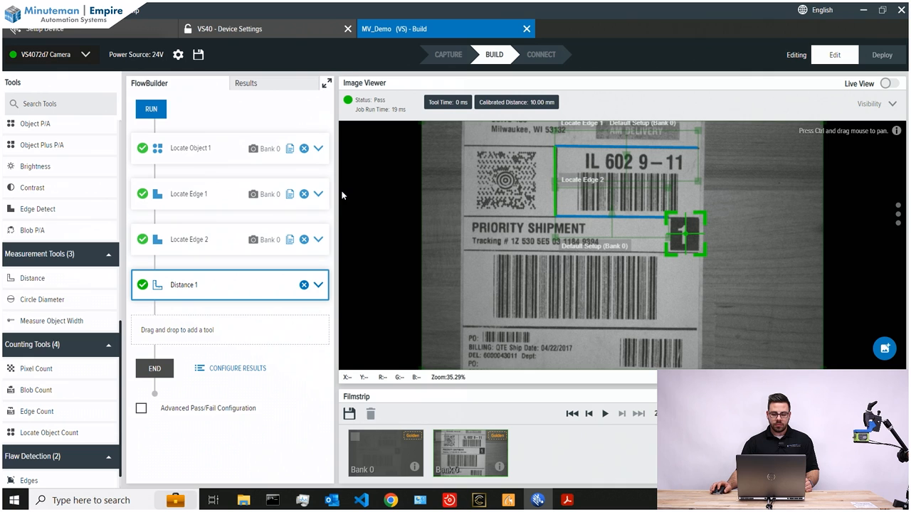
Select Industrial Ethernet under Connect, add calibrated_distance to Results Data, then remove it
click(541, 54)
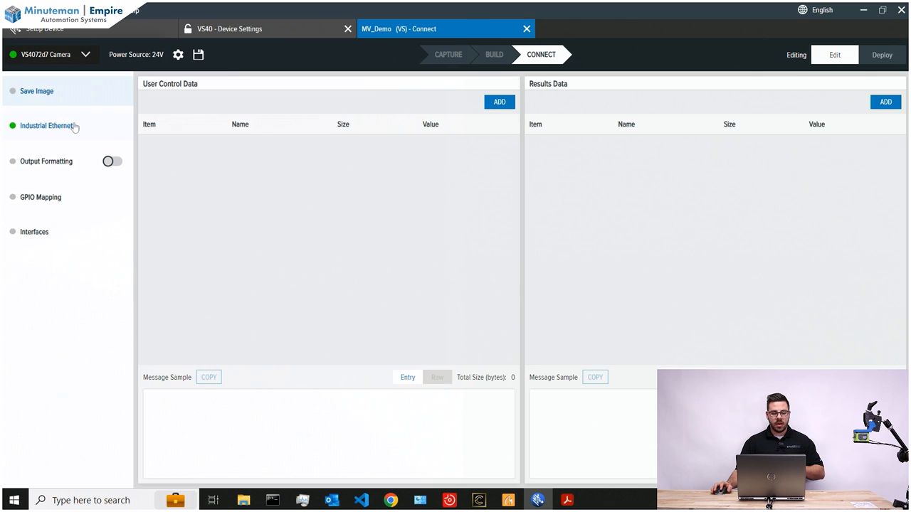
click(47, 125)
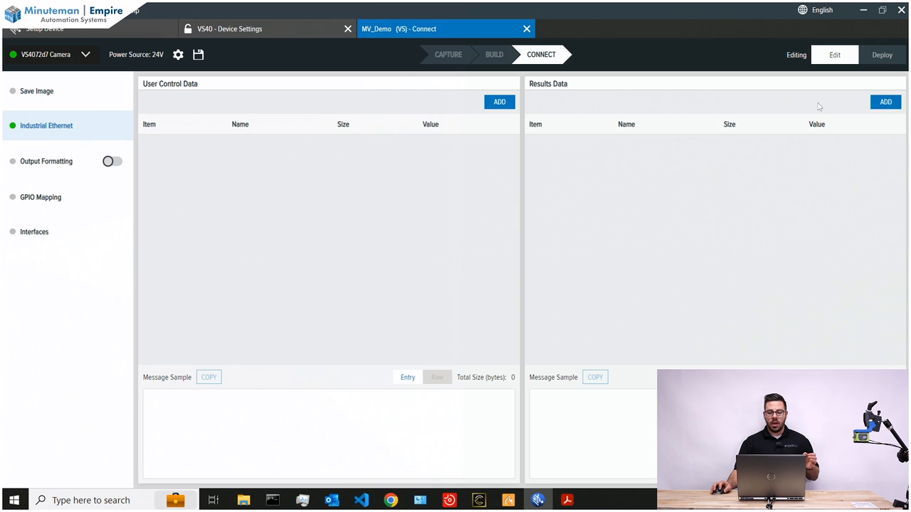
click(885, 101)
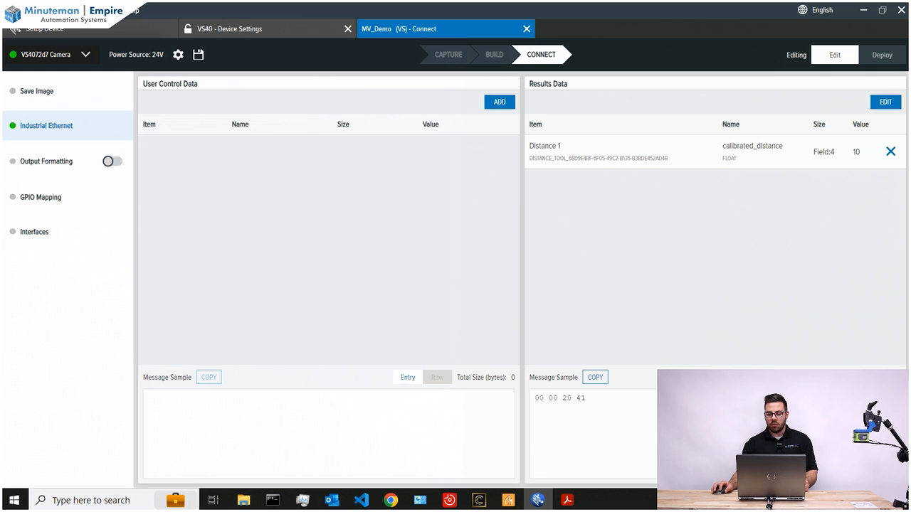
click(890, 152)
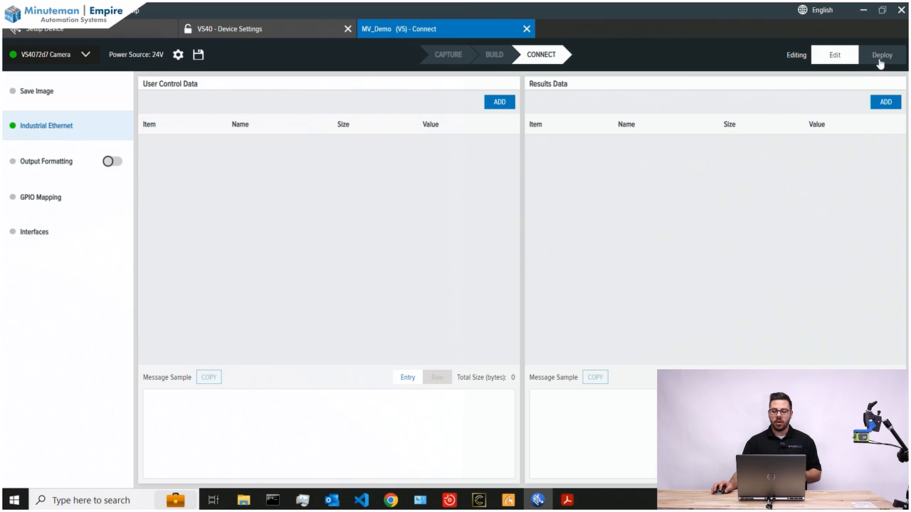
Deploy MV_Demo to the camera and run repeated test triggers on the repositioned label
click(882, 55)
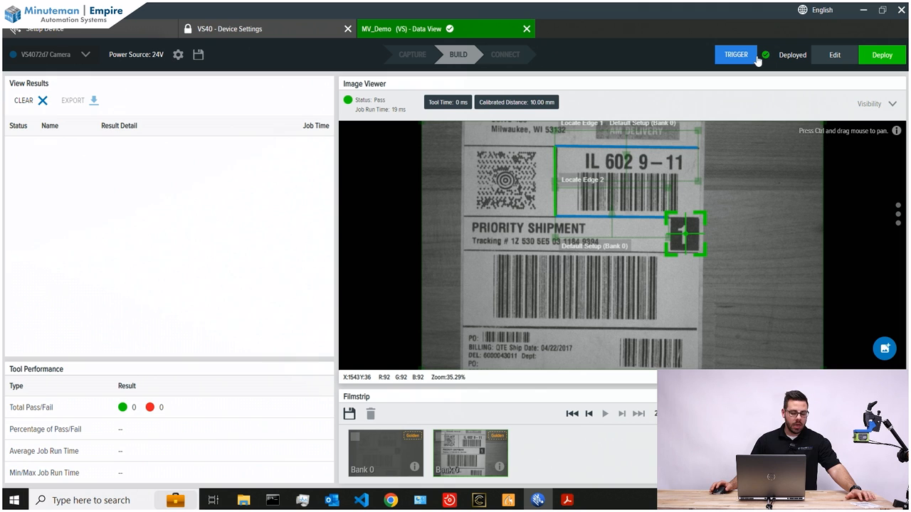
click(734, 55)
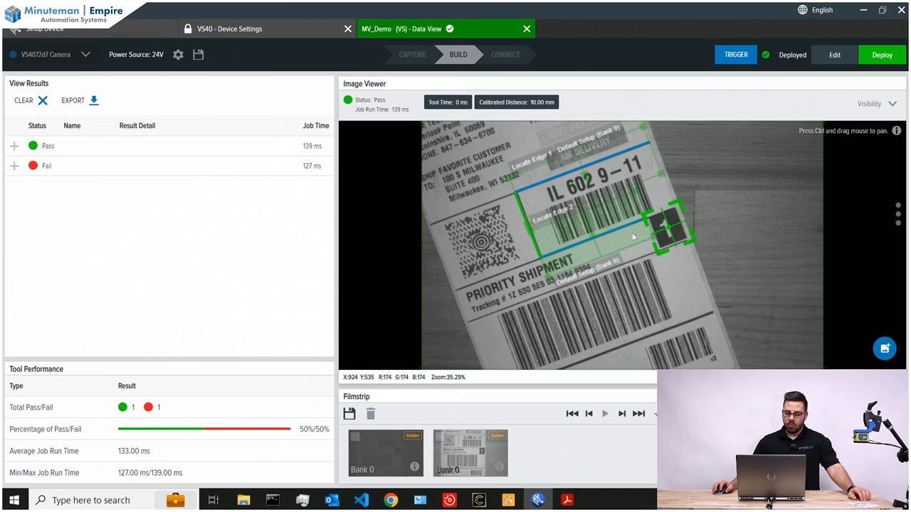
click(735, 54)
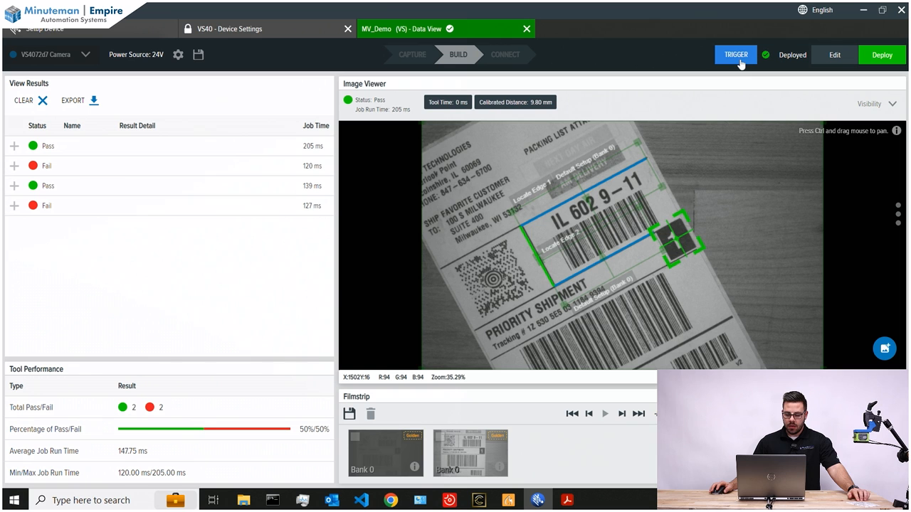
click(735, 54)
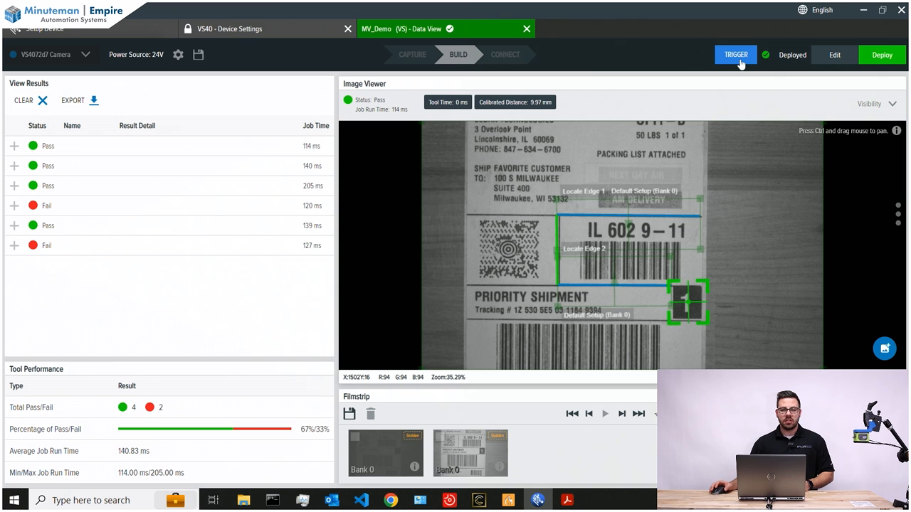